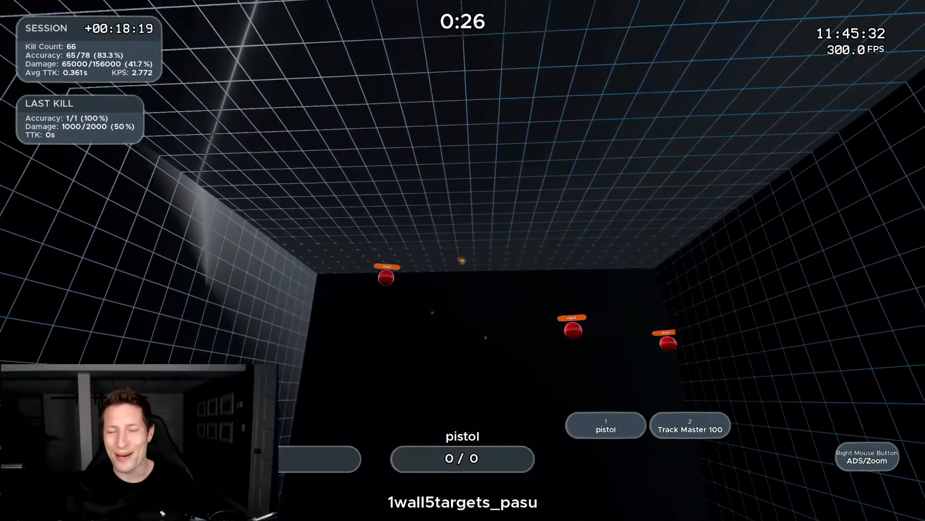
# Pause and resume 1wall5targets_pasu, then keep shooting the red target spheres
pyautogui.press('Escape')
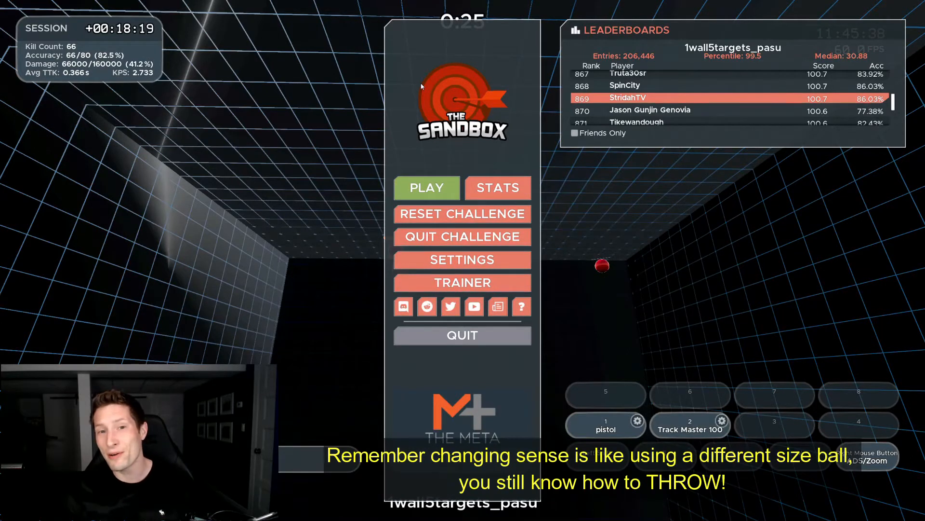
pyautogui.moveTo(429, 167)
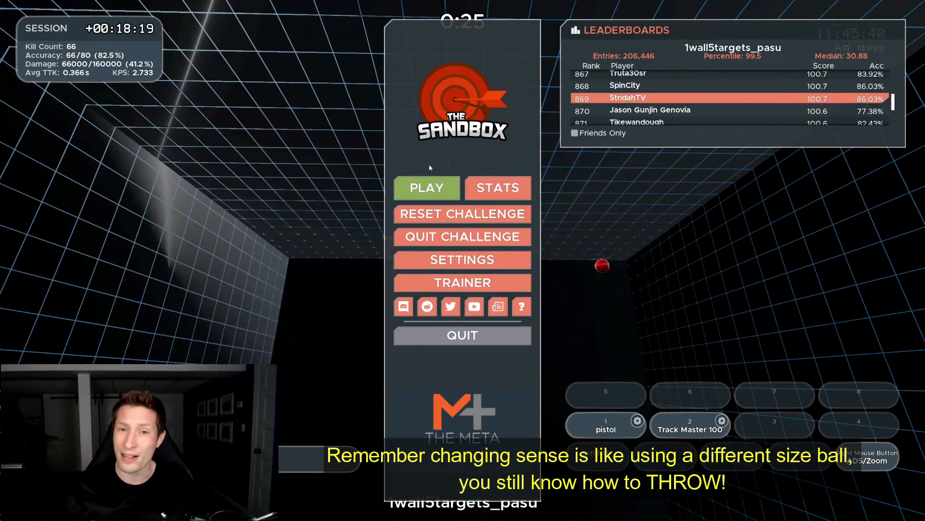
pyautogui.click(426, 187)
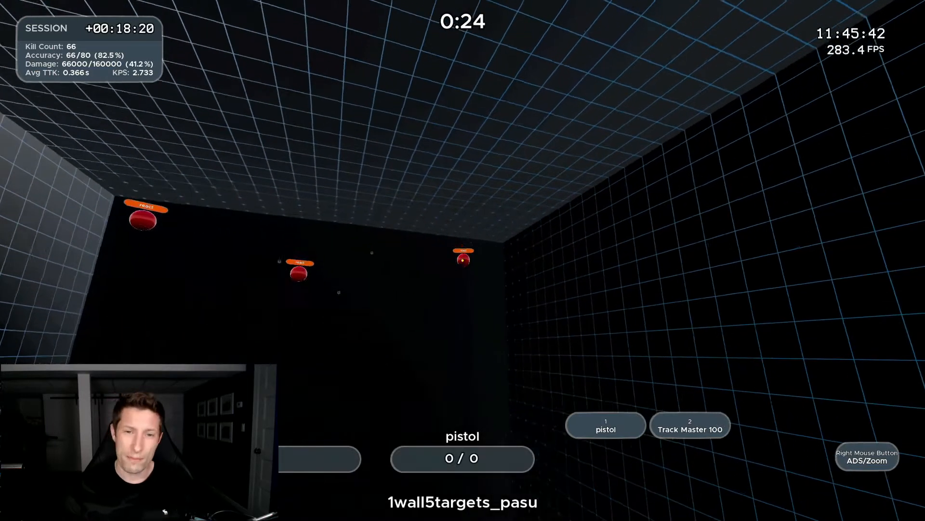
pyautogui.click(463, 262)
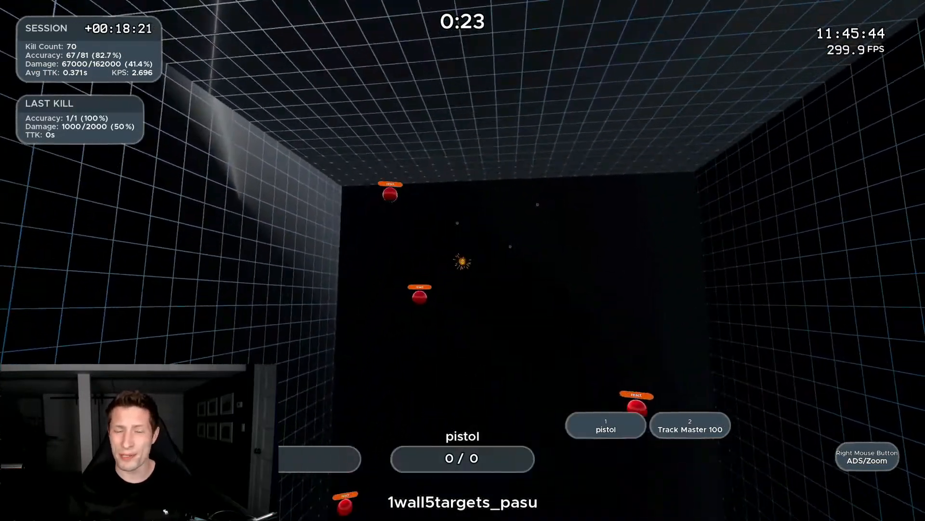
pyautogui.click(462, 262)
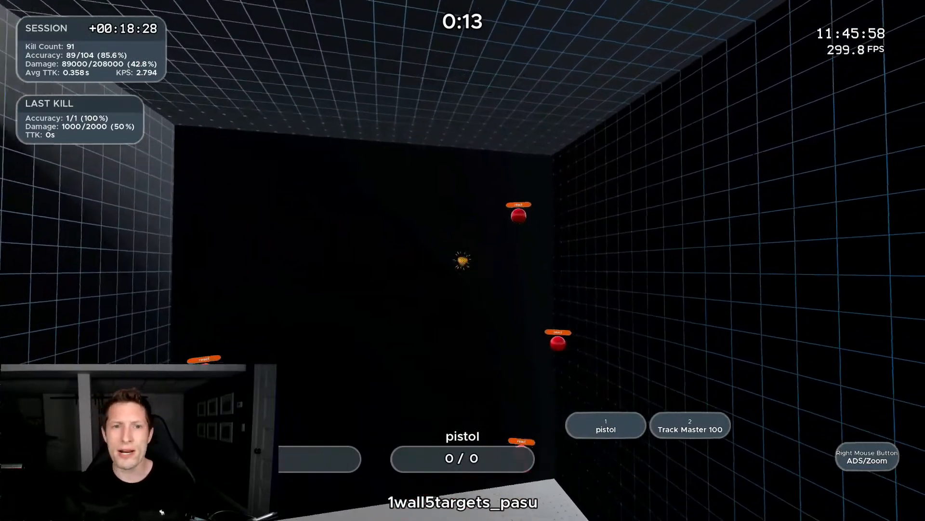
pyautogui.click(462, 261)
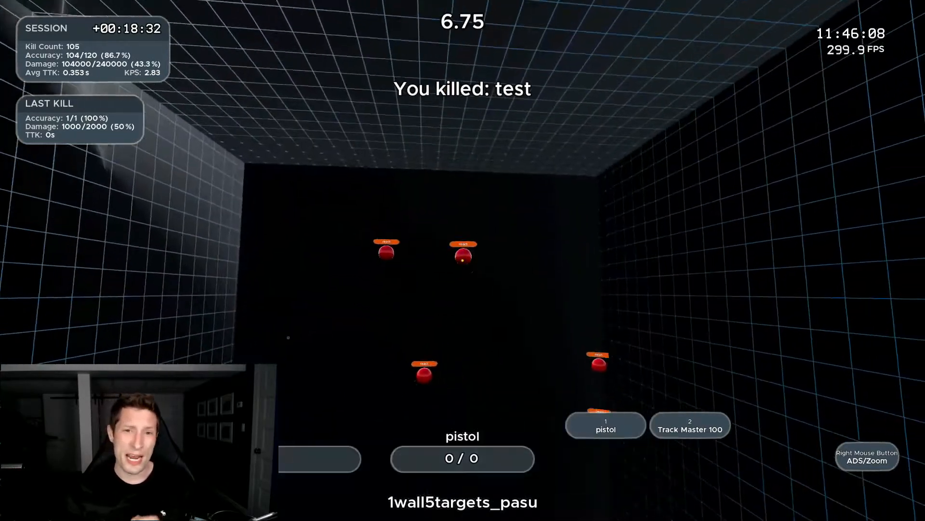
pyautogui.click(463, 260)
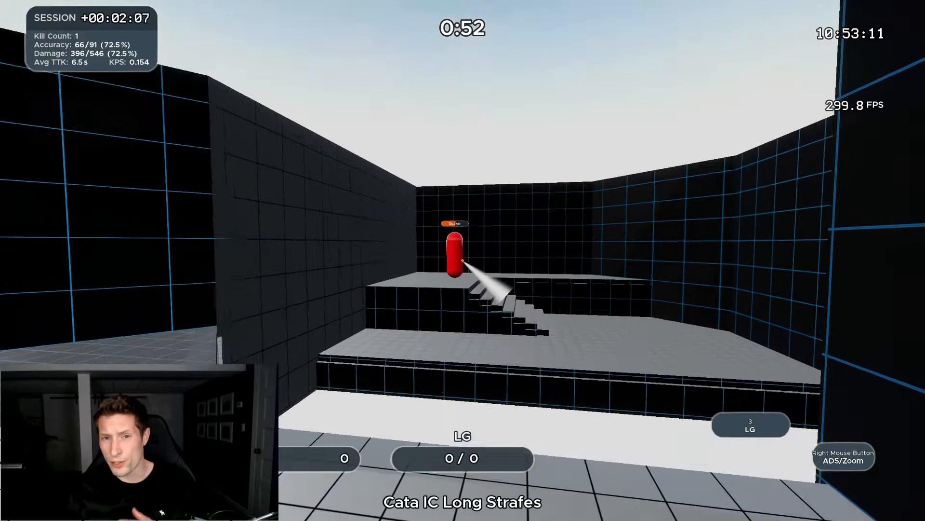
# Track the strafing red Quaker bot with the LG until results show 6,950.3
pyautogui.click(454, 254)
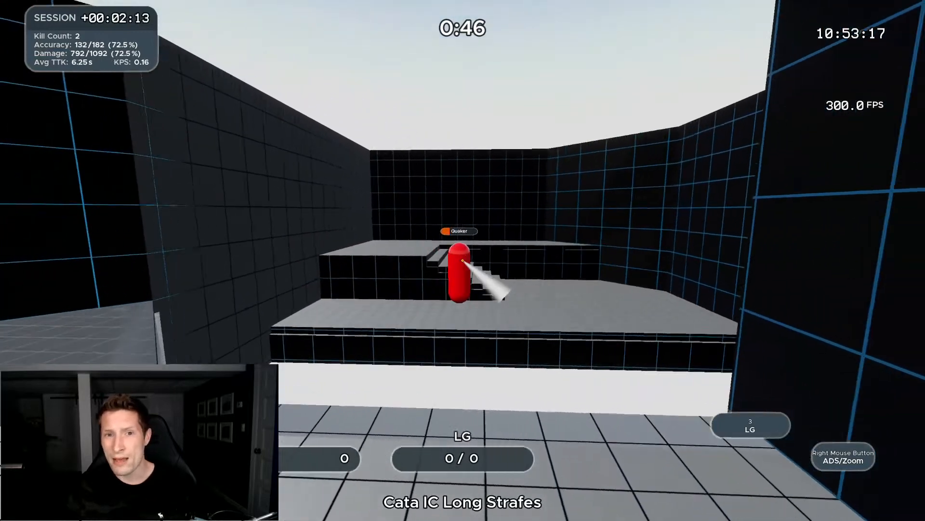
pyautogui.click(463, 278)
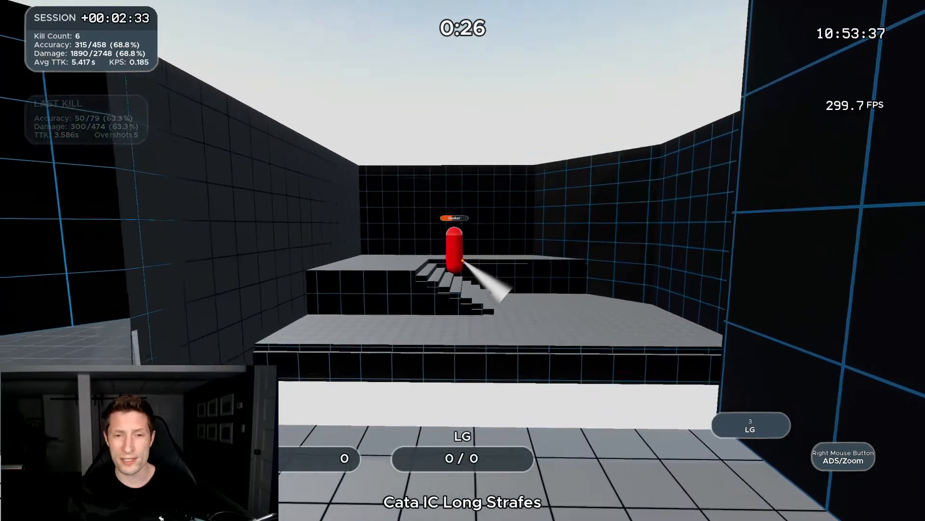
pyautogui.click(452, 248)
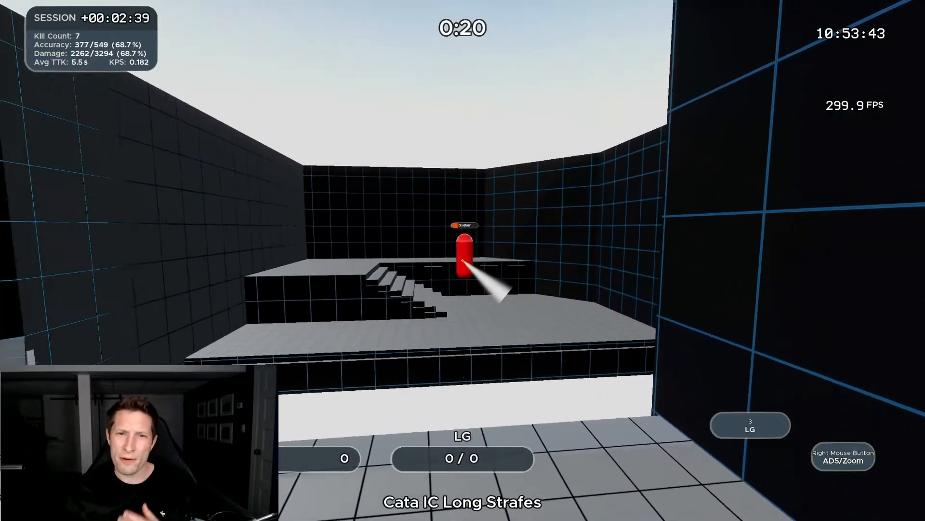
pyautogui.click(462, 254)
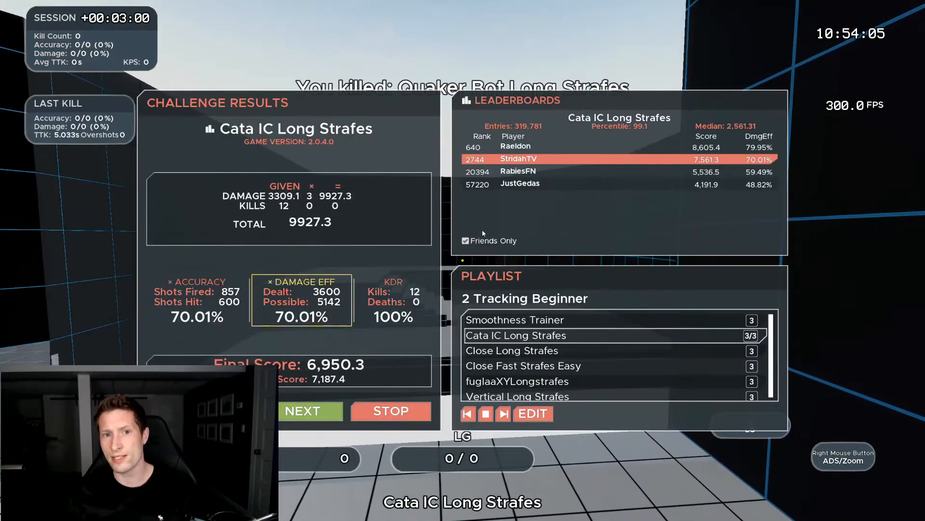
pyautogui.click(310, 410)
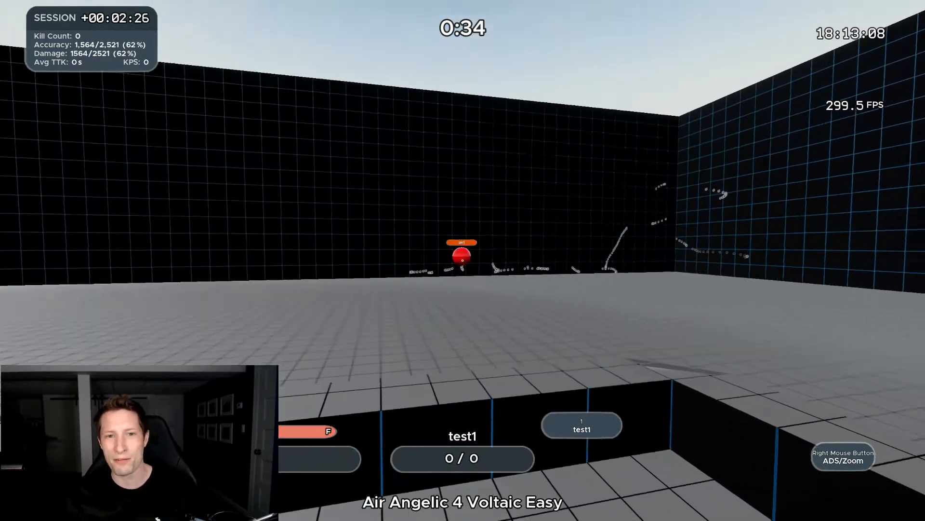
pyautogui.moveTo(472, 250)
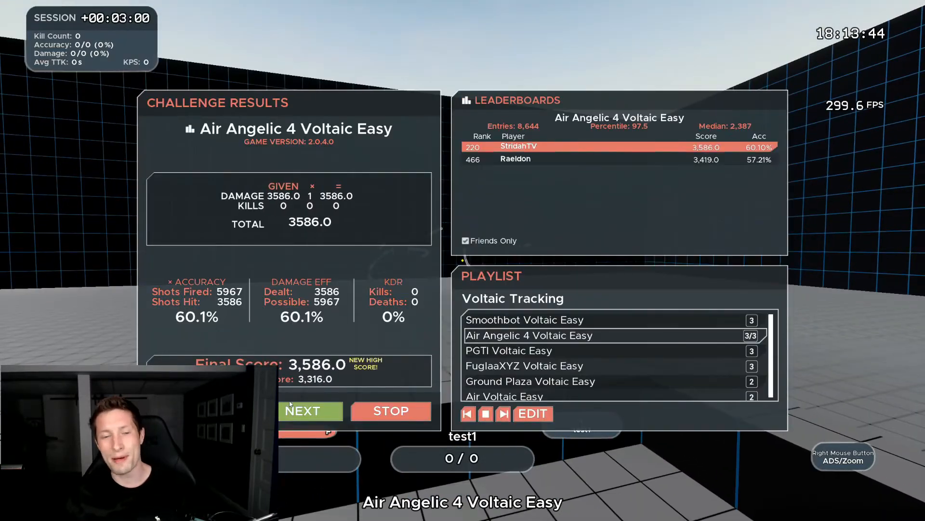
pyautogui.moveTo(730, 106)
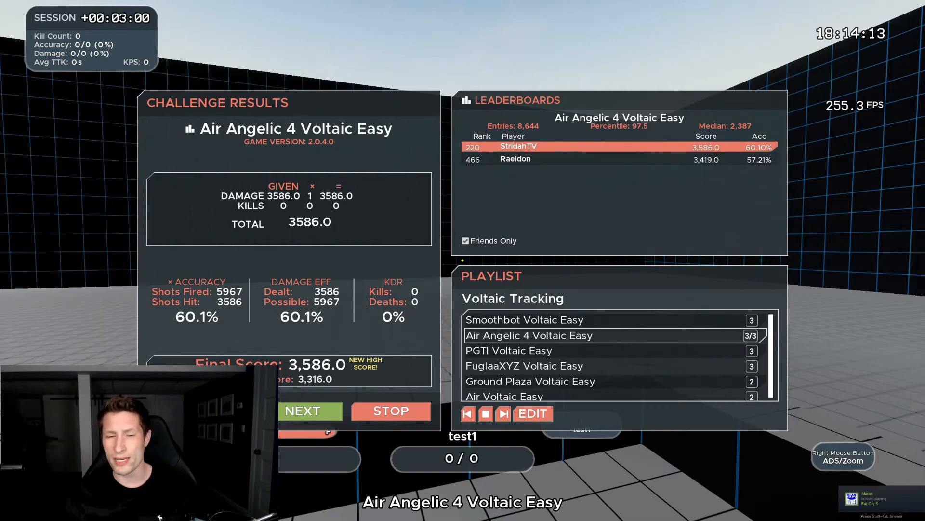
# Click on the Challenge Results panel showing the 3,586.0 new high score
pyautogui.click(310, 411)
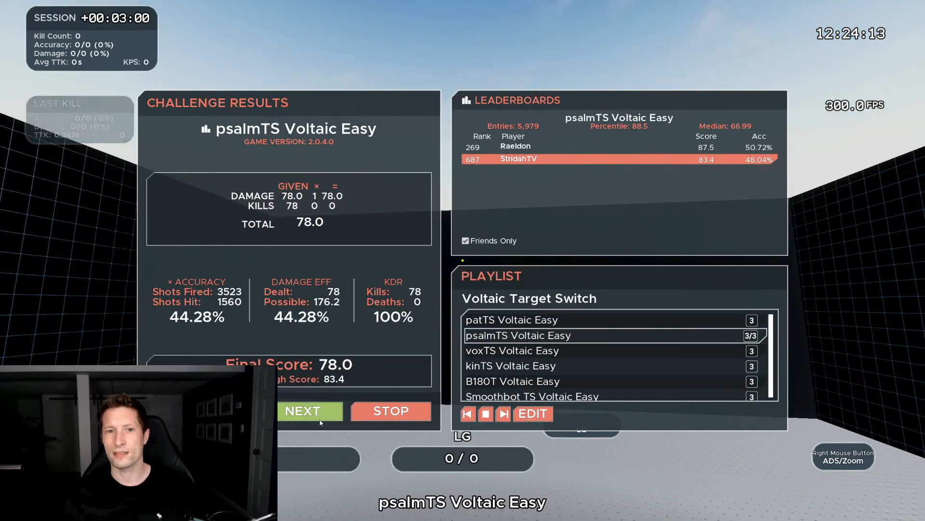
# Dismiss the psalmTS results and launch a fresh Voltaic Easy round from the menu
pyautogui.click(390, 411)
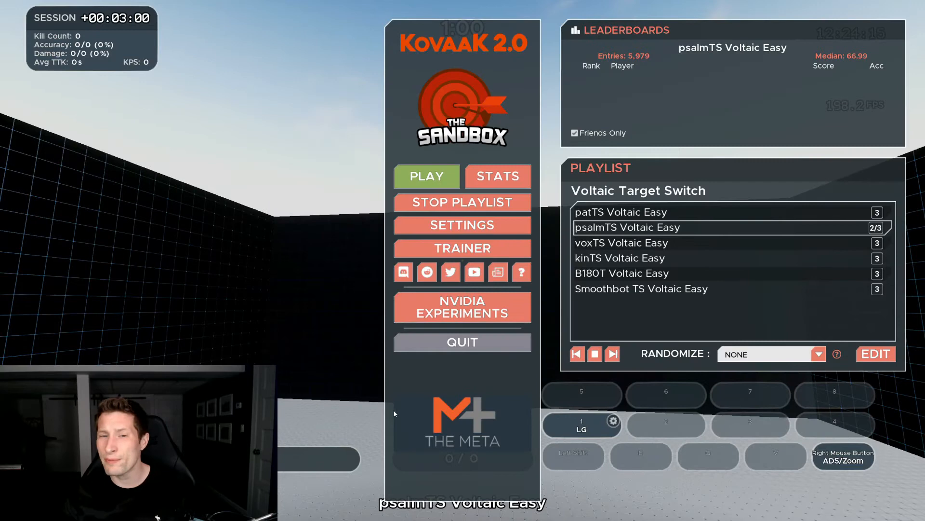
pyautogui.click(426, 176)
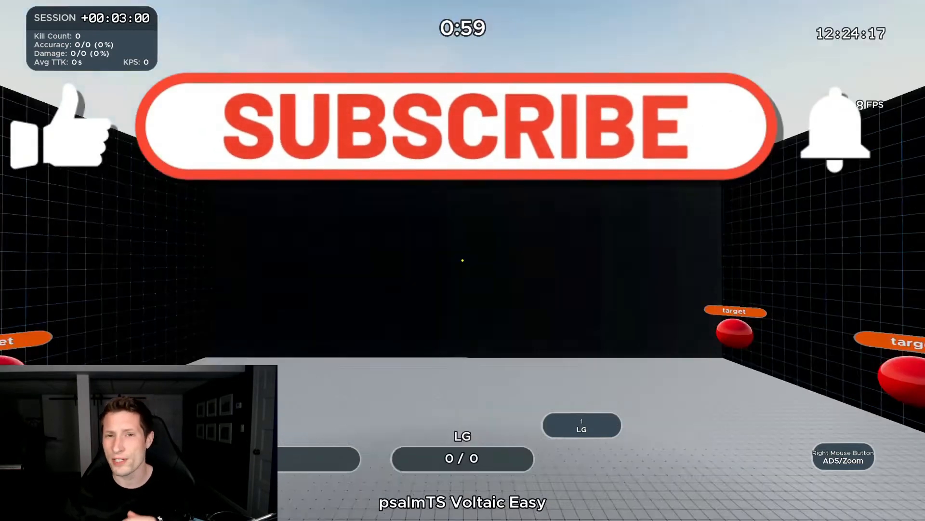